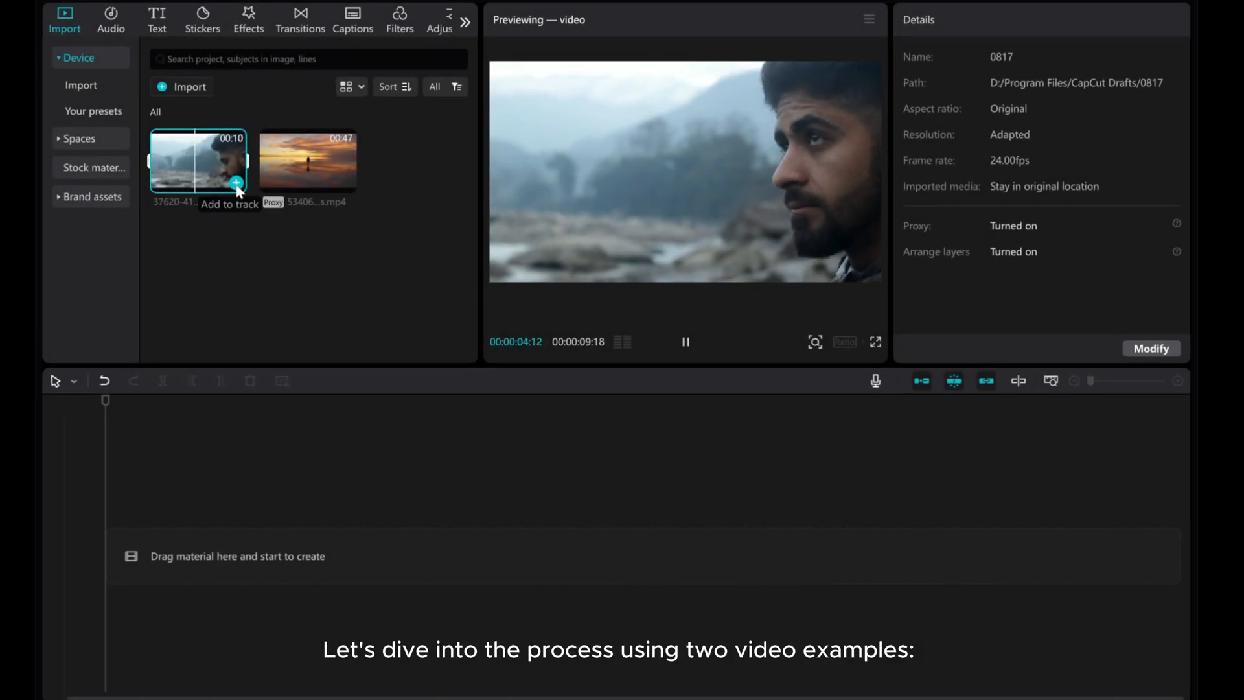
# Step: Add the contemplative person clip and then the sunset clip back to back on the timeline
pyautogui.click(236, 183)
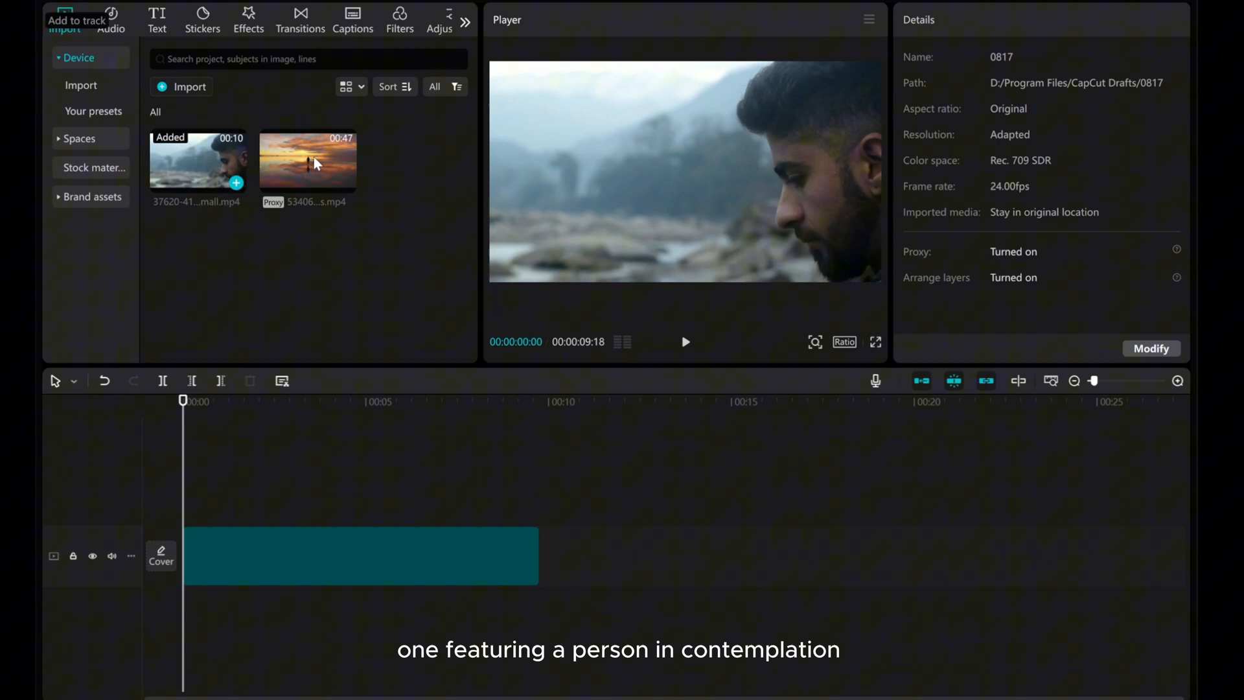
pyautogui.click(309, 162)
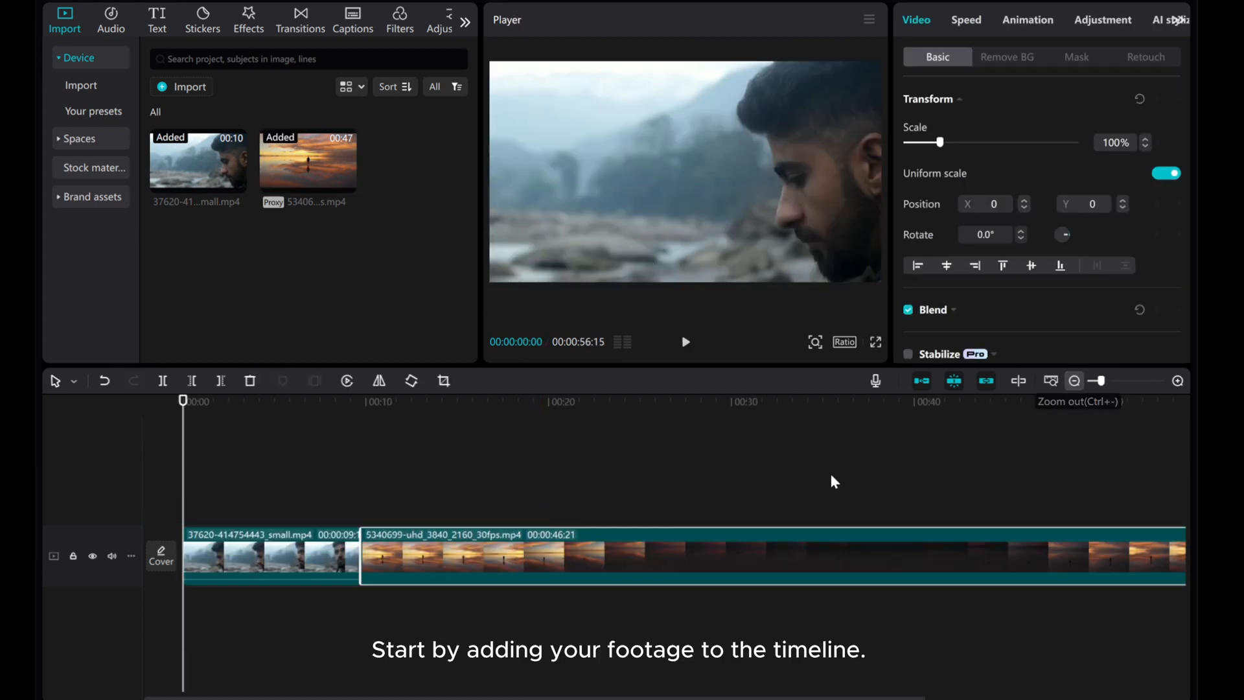
pyautogui.click(238, 401)
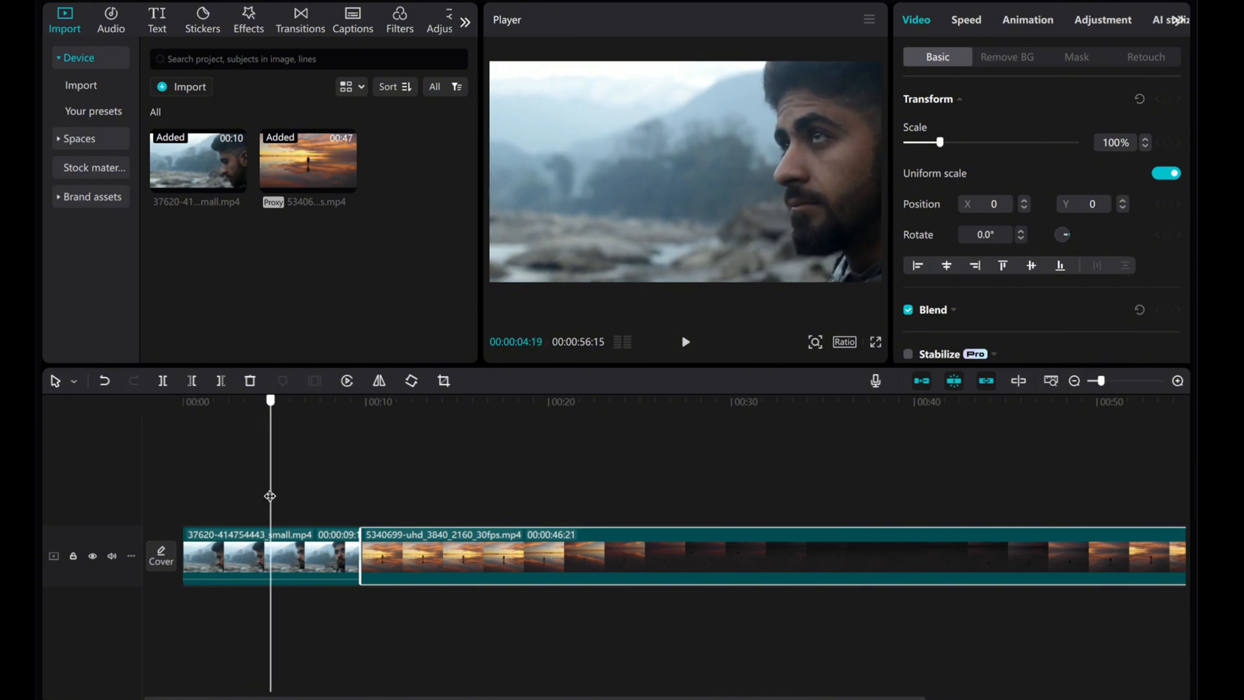
# Step: Trim the person clip to about 00:05 and park the playhead at the join
pyautogui.moveTo(269, 495); pyautogui.dragTo(299, 495)
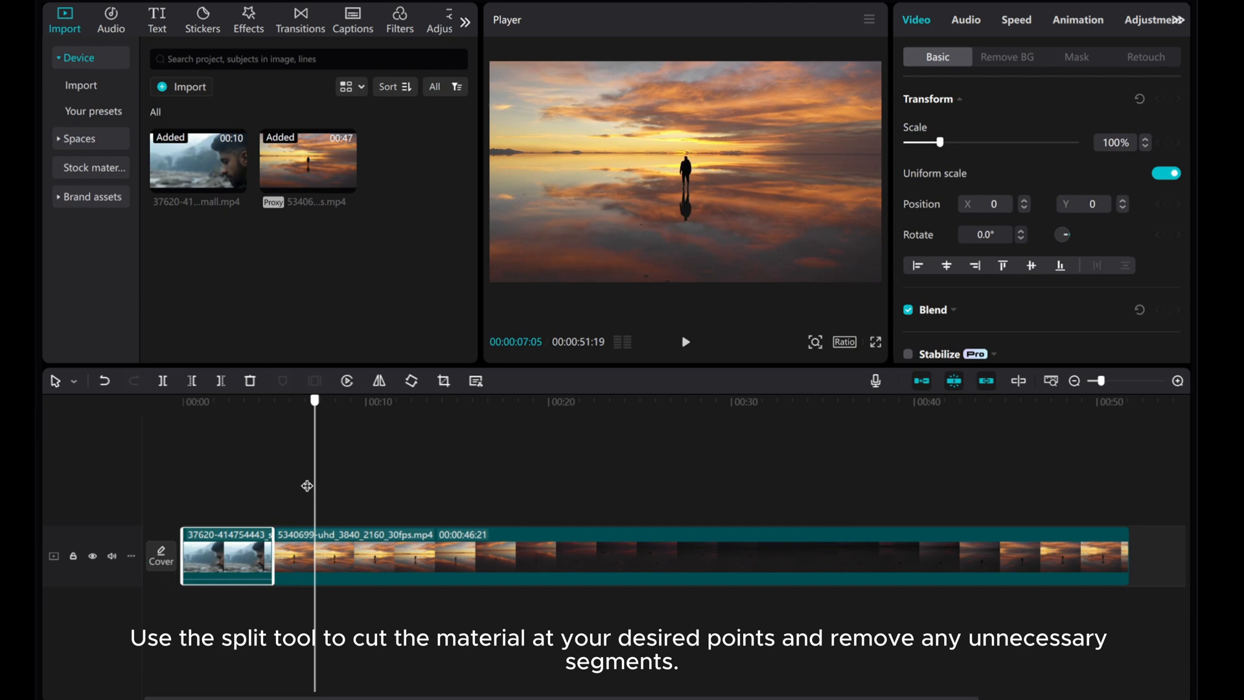
pyautogui.moveTo(314, 398); pyautogui.dragTo(273, 398)
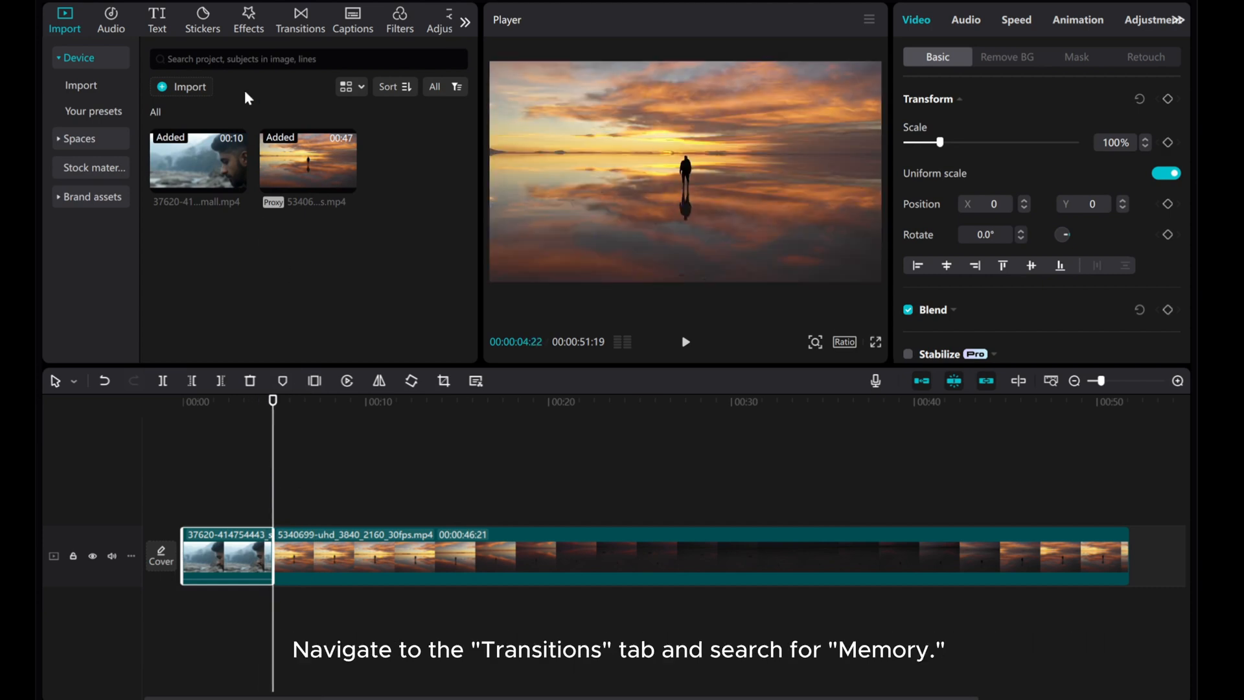
# Step: Search the Transitions library for 'Memory' to list Memory 1 and Memory 2
pyautogui.click(299, 14)
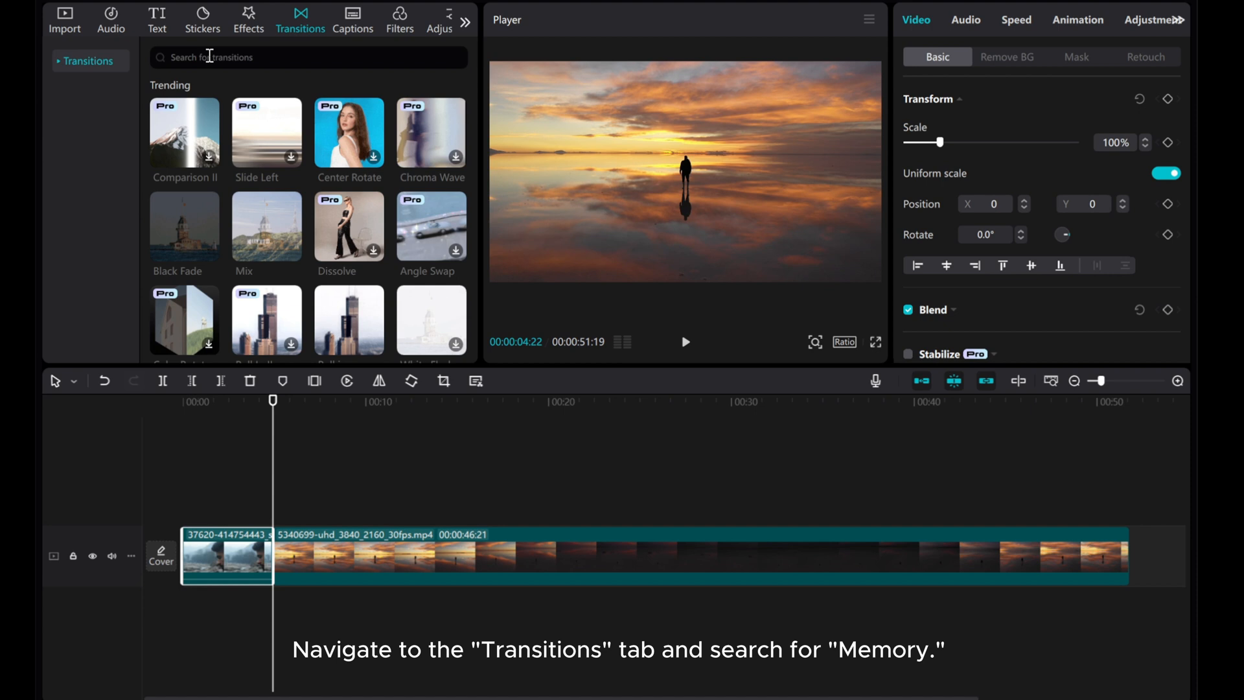
pyautogui.write('Memory')
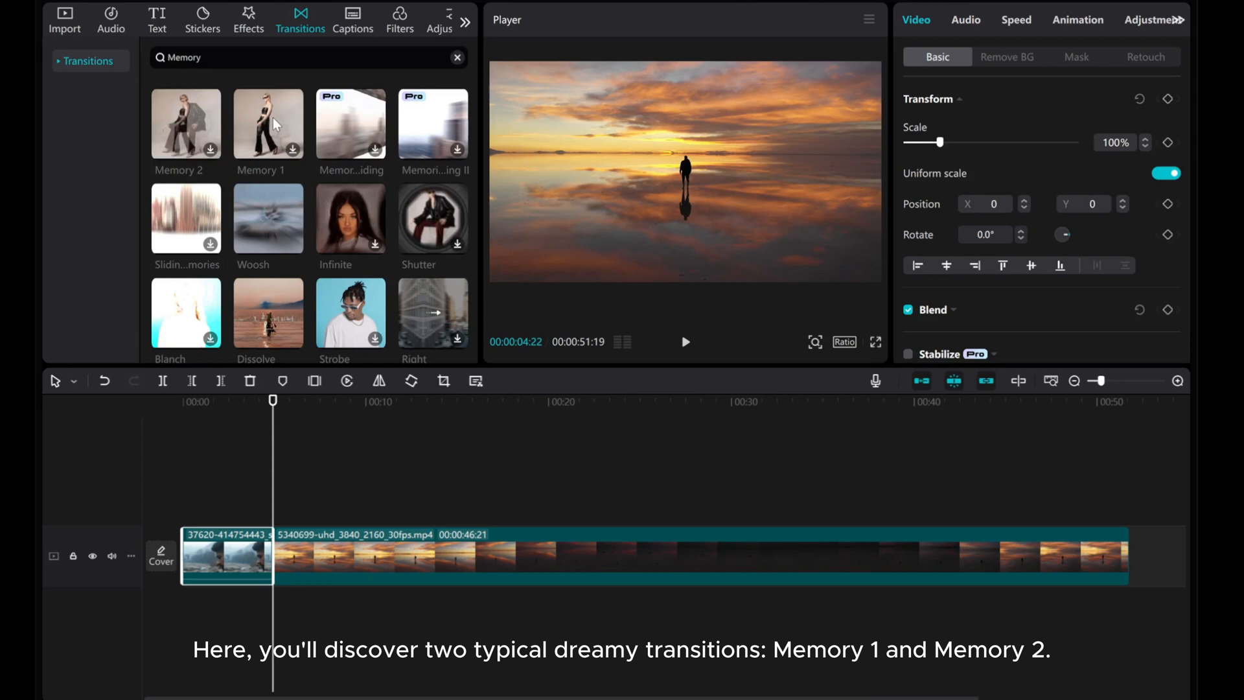
pyautogui.moveTo(274, 552)
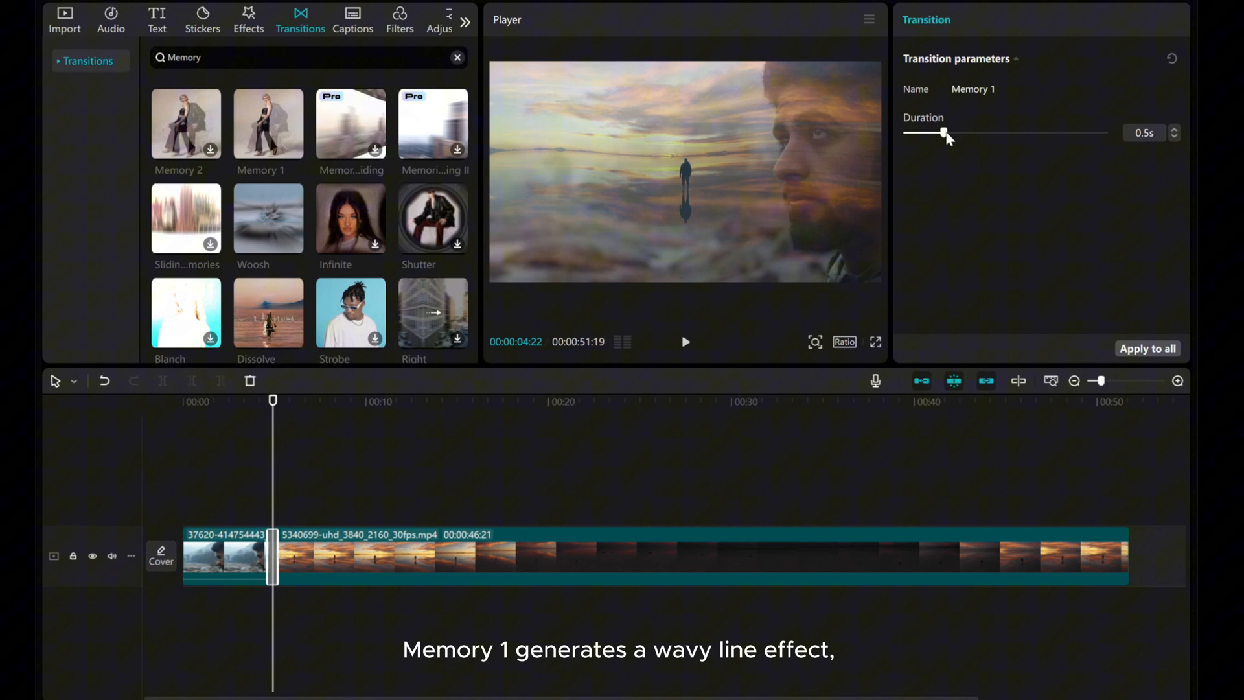
# Step: Stretch the transition to 1.4 s, swap it for Memory 2, then lengthen it to 2.0 s
pyautogui.moveTo(945, 132); pyautogui.dragTo(963, 132)
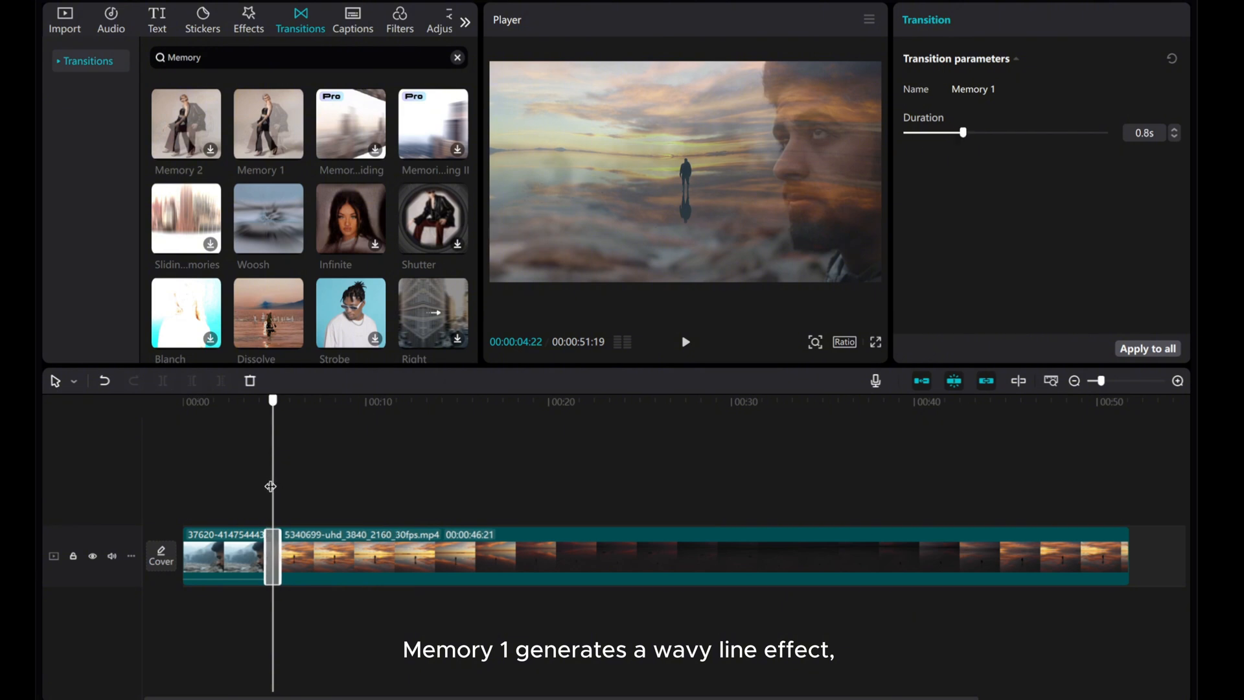
pyautogui.moveTo(963, 132); pyautogui.dragTo(1019, 132)
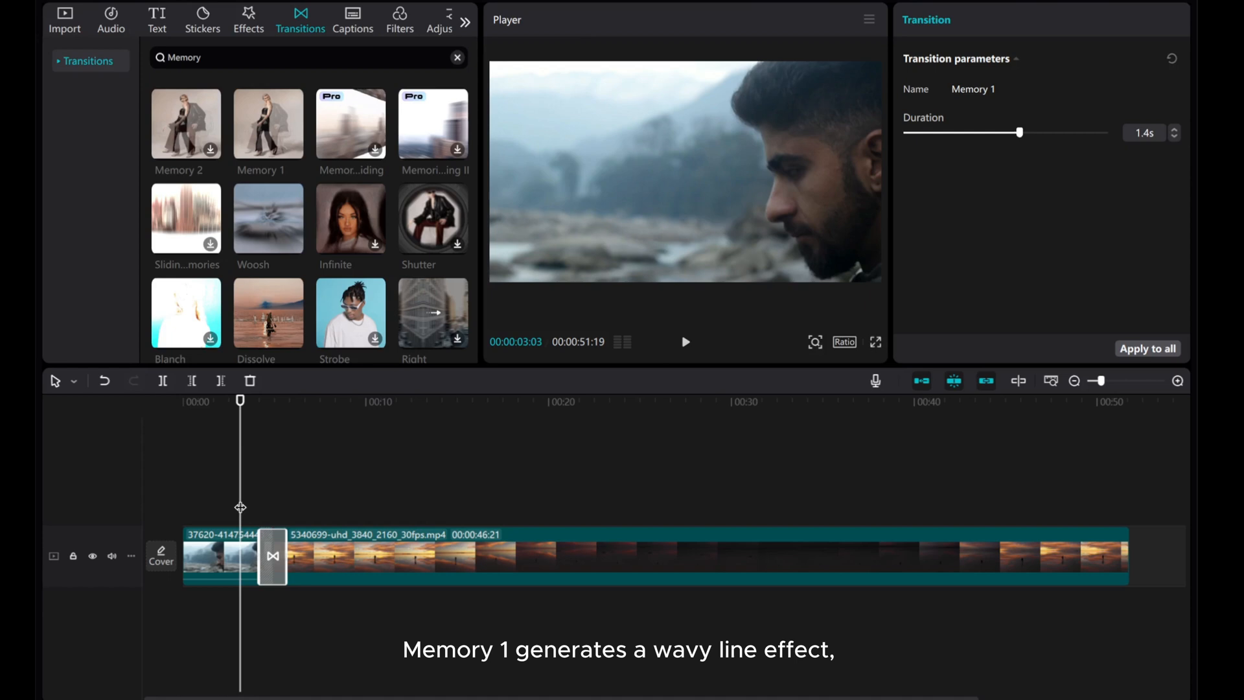
pyautogui.click(684, 342)
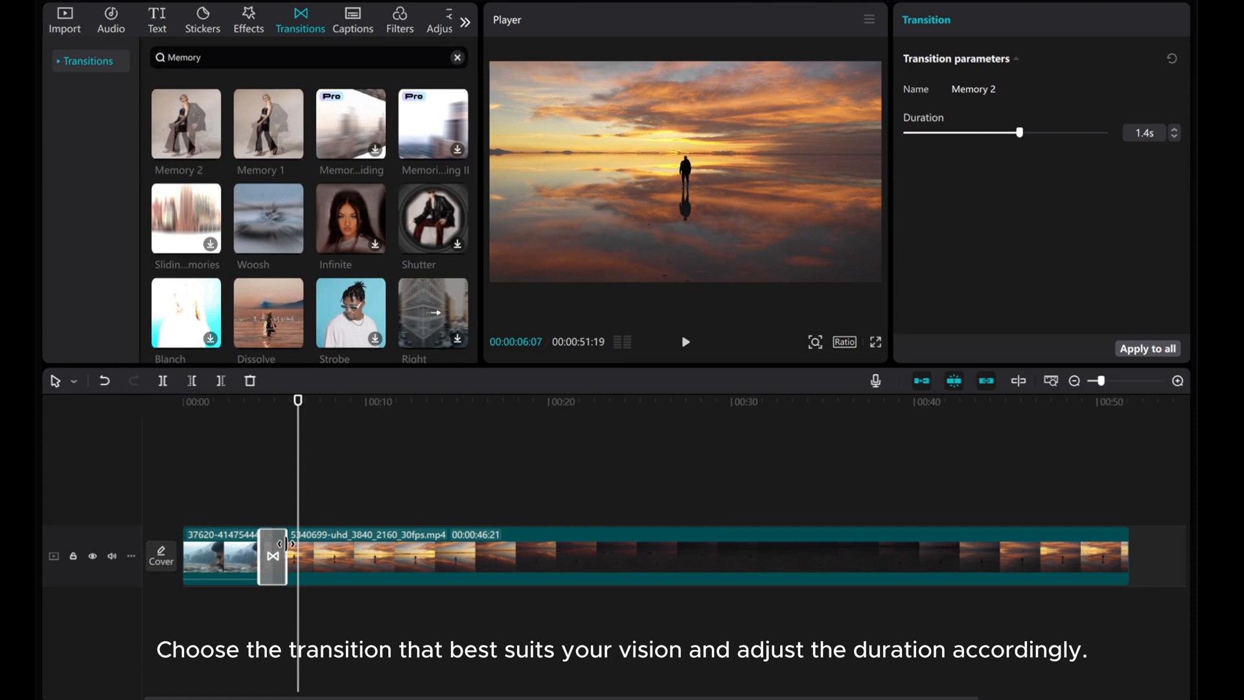
pyautogui.moveTo(1020, 132); pyautogui.dragTo(1091, 133)
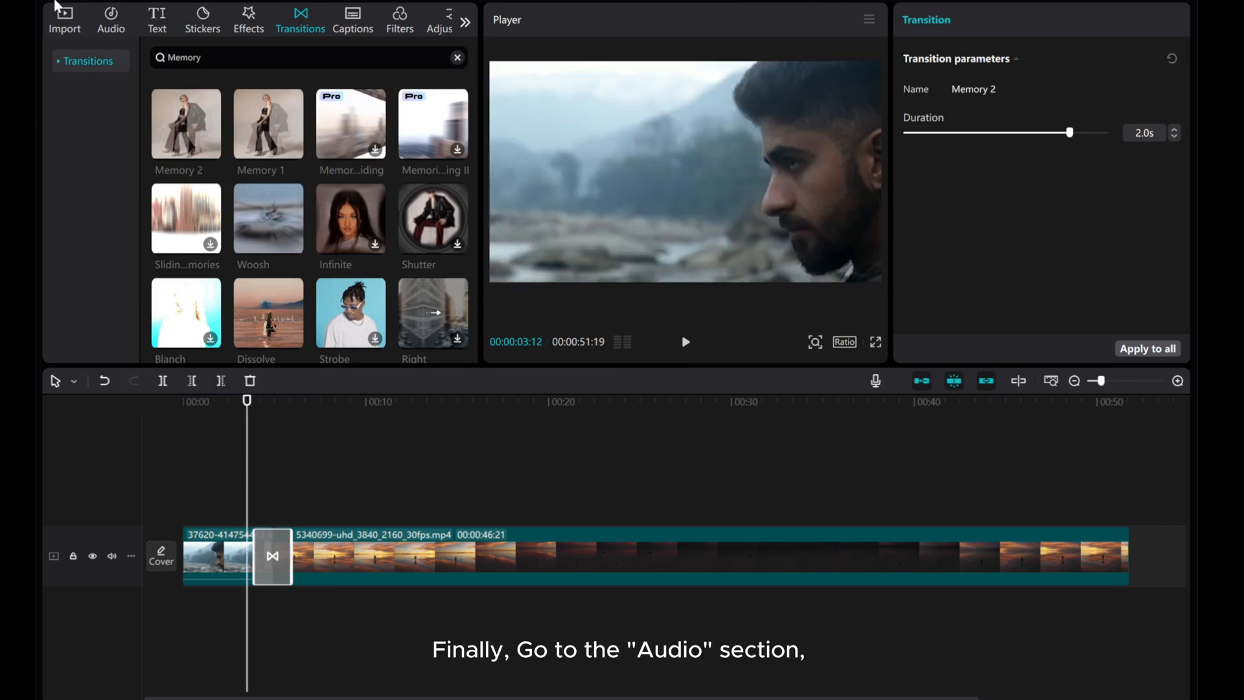
# Step: Add the Transformation sound effect from Sound effects > Favorites beneath the transition
pyautogui.click(110, 19)
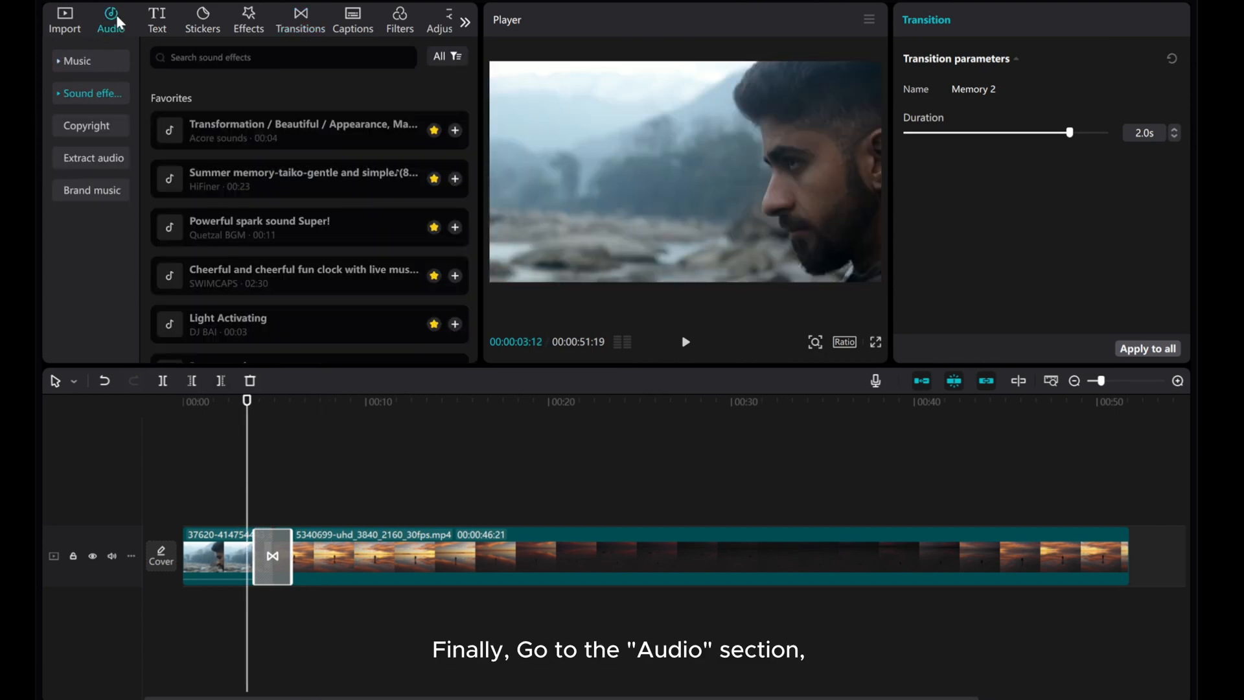
pyautogui.click(94, 93)
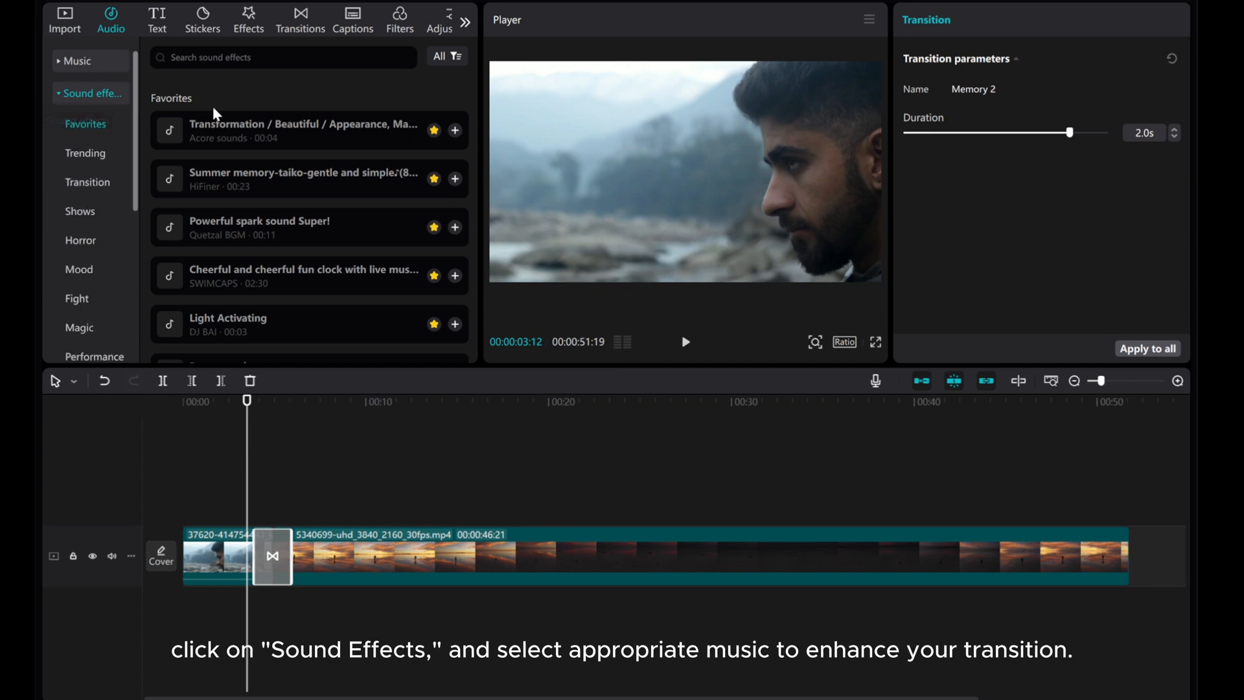
pyautogui.click(310, 129)
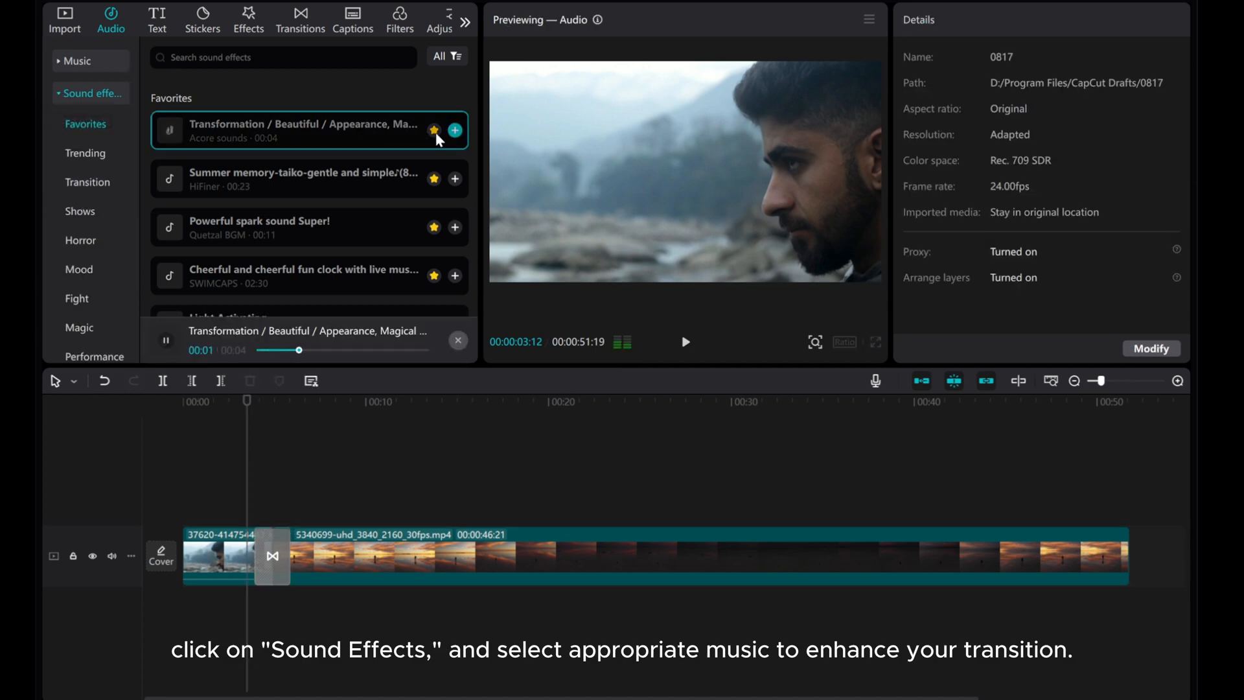
pyautogui.click(455, 130)
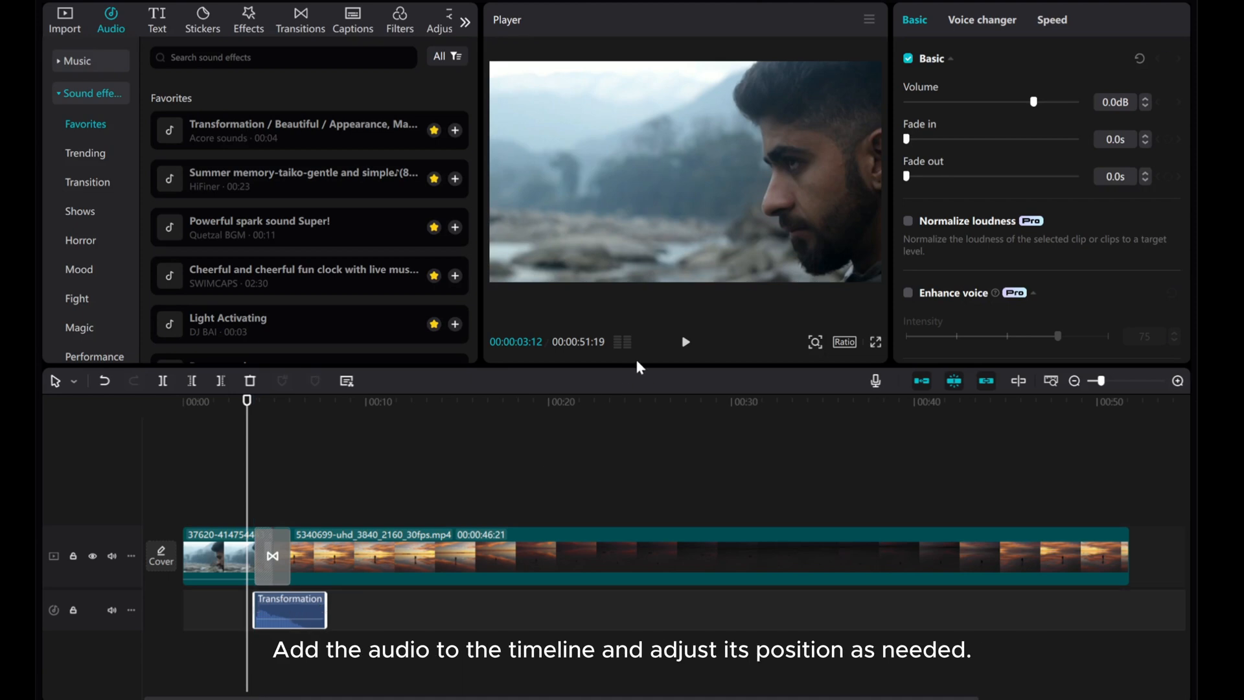
pyautogui.click(684, 342)
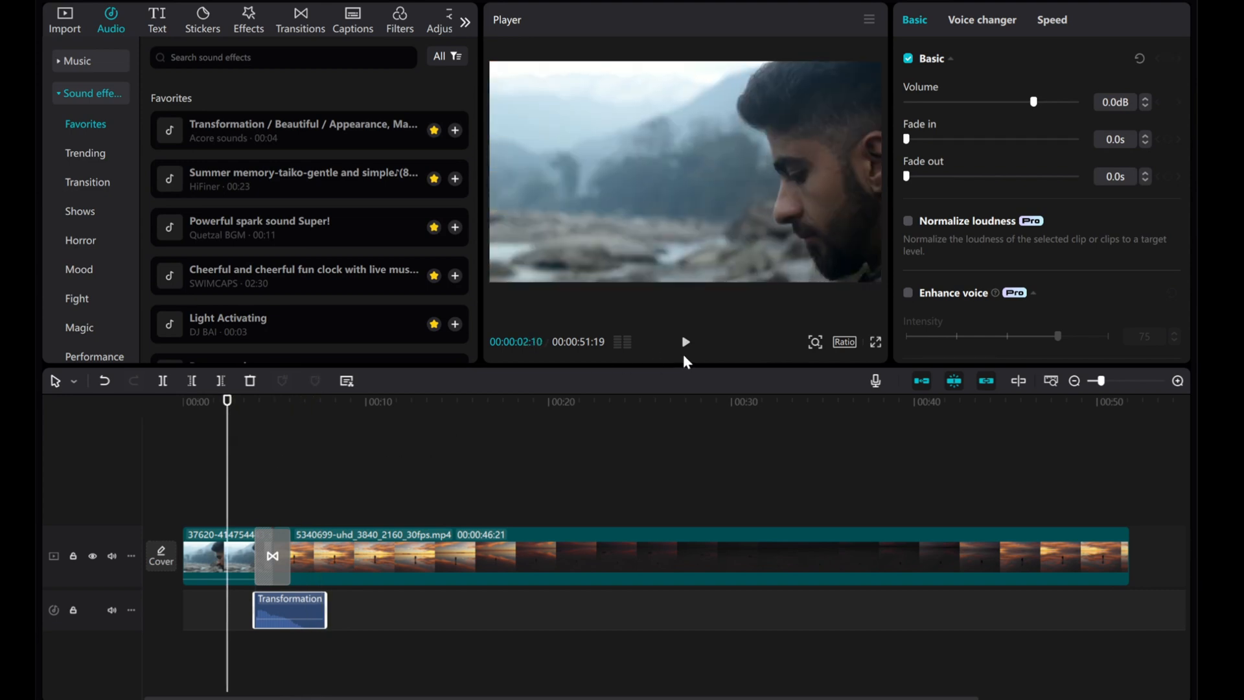
pyautogui.click(684, 341)
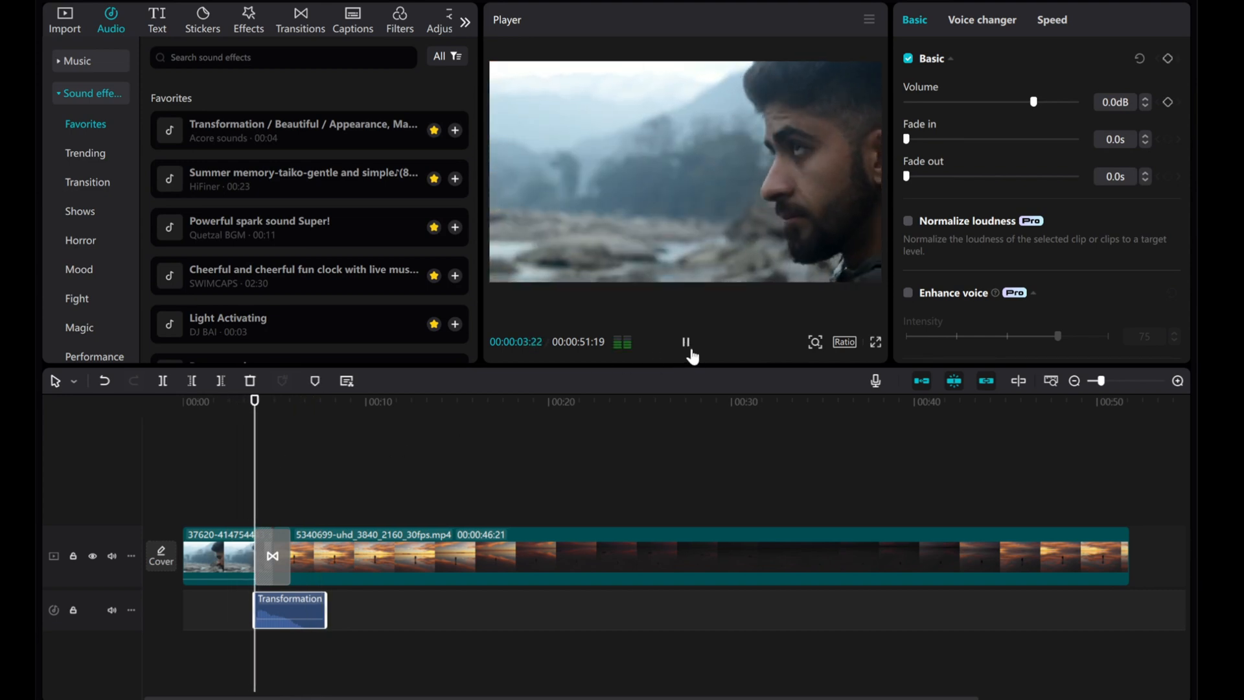